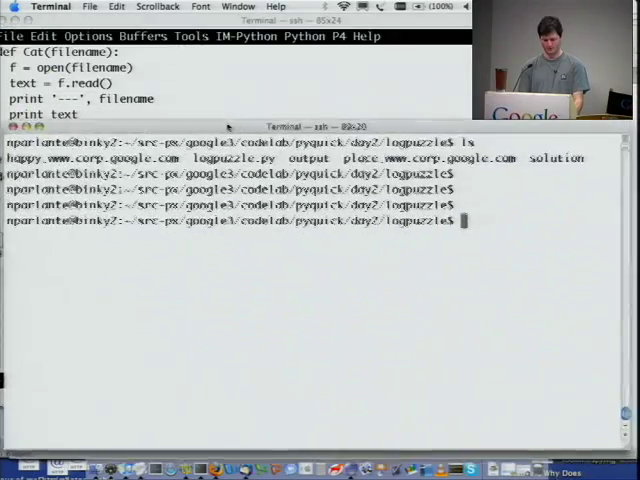
Go up to the pyquick folder and run ./hello.py on small.txt and then on small.txt plus hello.py.
text(cd ..)
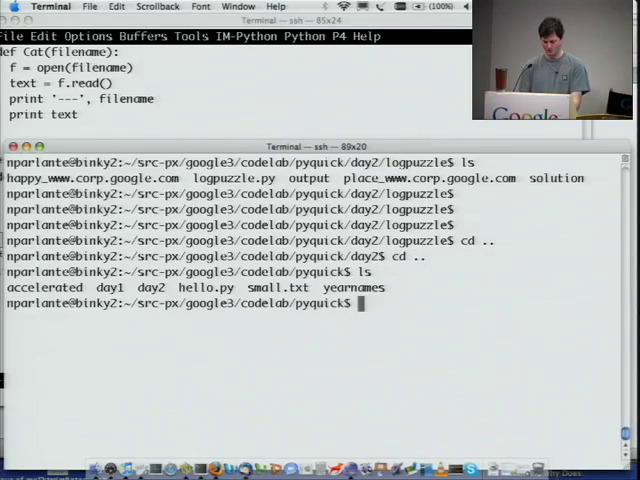
text(./hello.py small.txt)
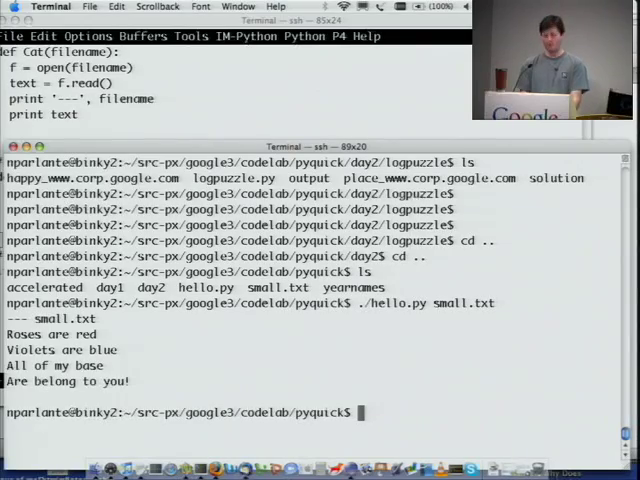
text(./hello.py small.txt hello.py)
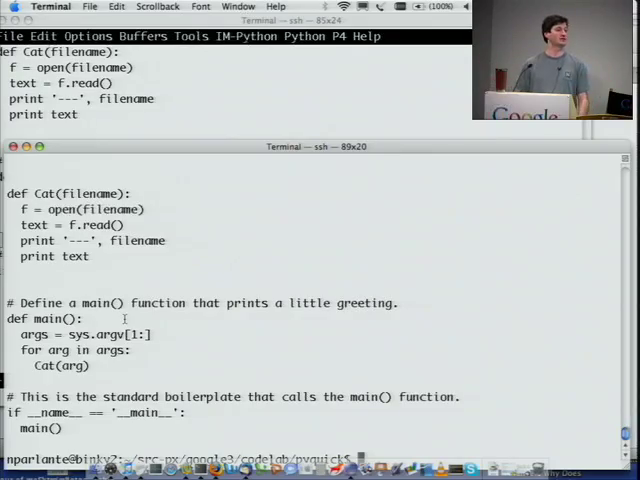
key(Return)
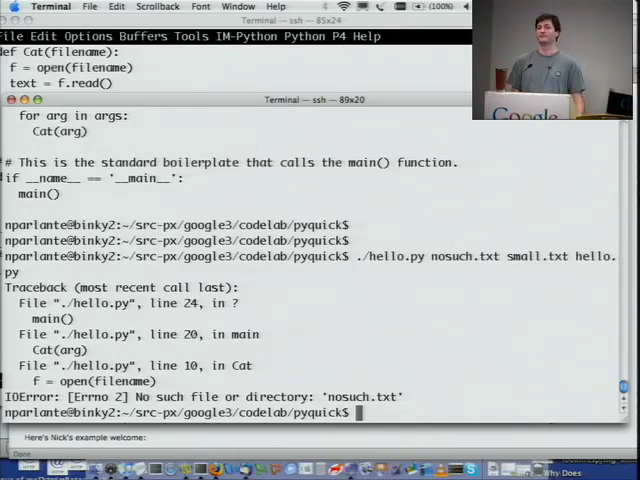
mouse_move(196, 116)
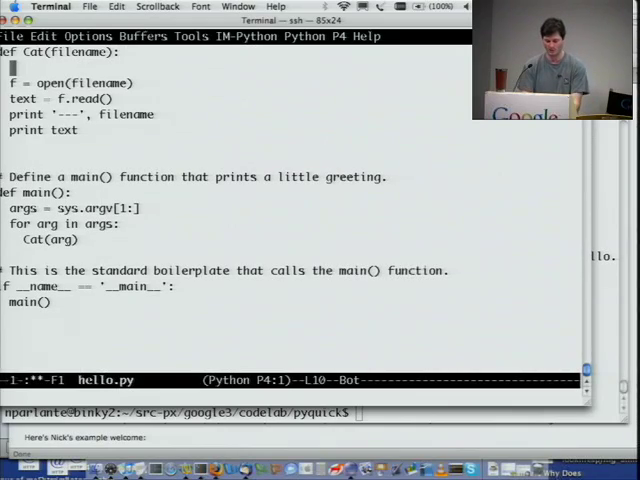
Wrap Cat's file reading in a try block with an except IOError clause.
text(try:)
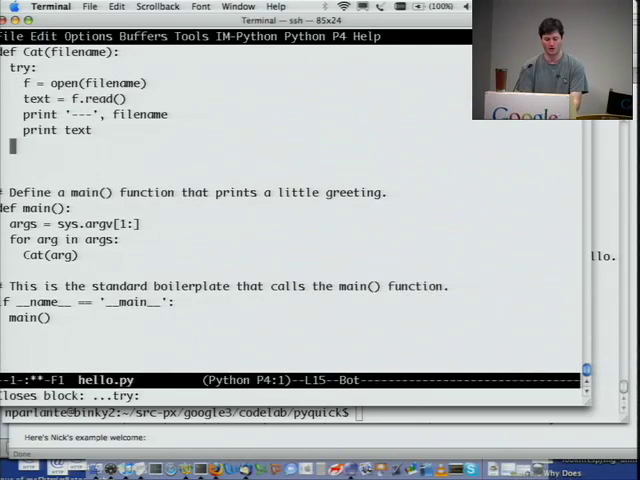
text(except)
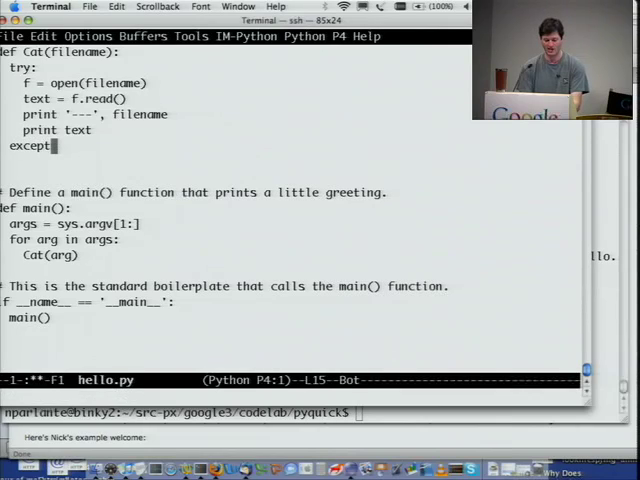
text(IO)
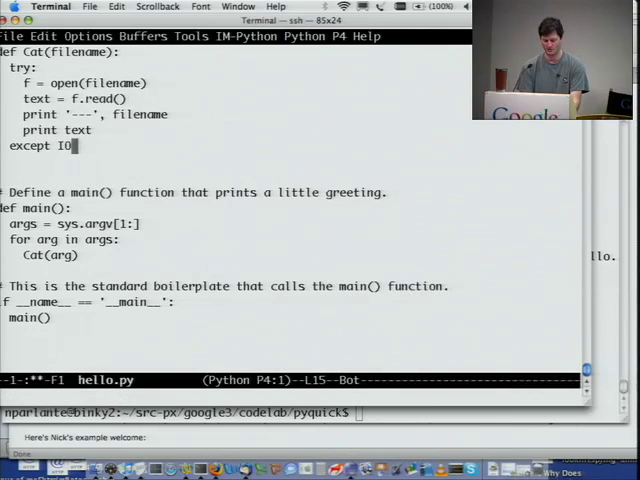
text(Err)
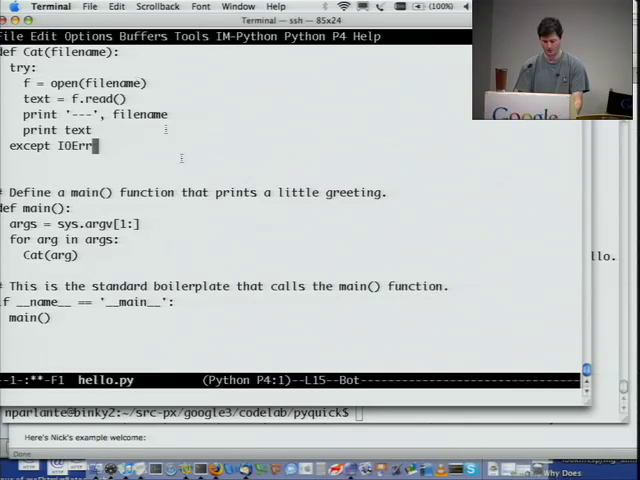
key(Return)
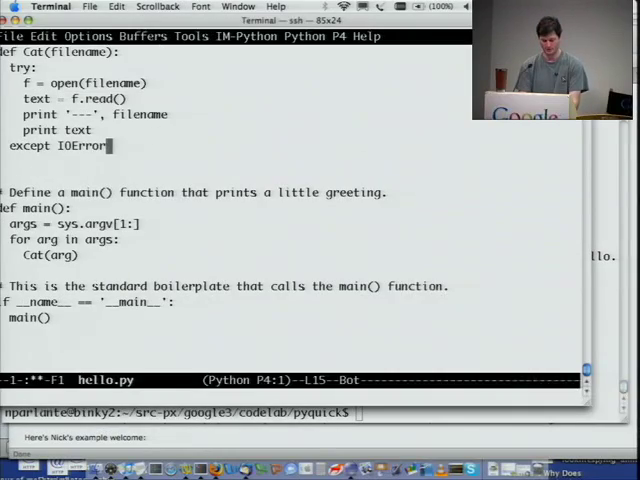
Make the handler print 'IO Error' followed by the filename.
text(print)
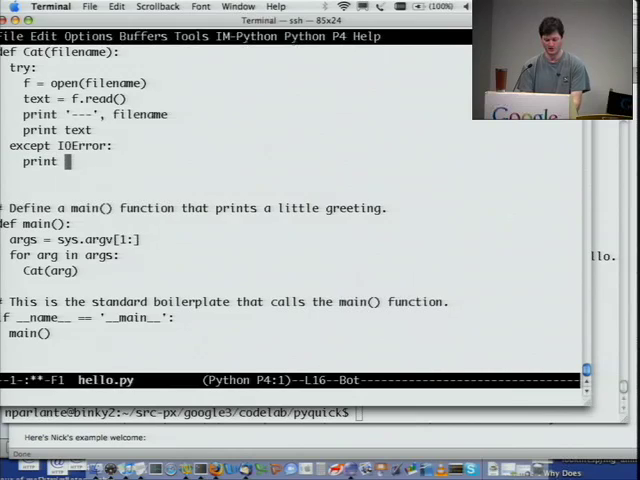
text(')
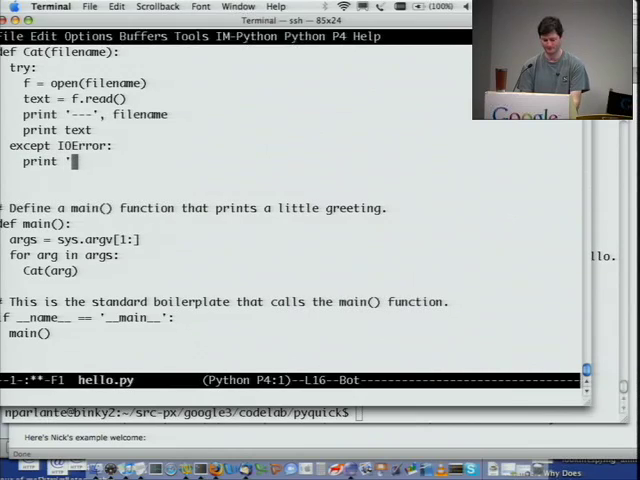
text(IO E)
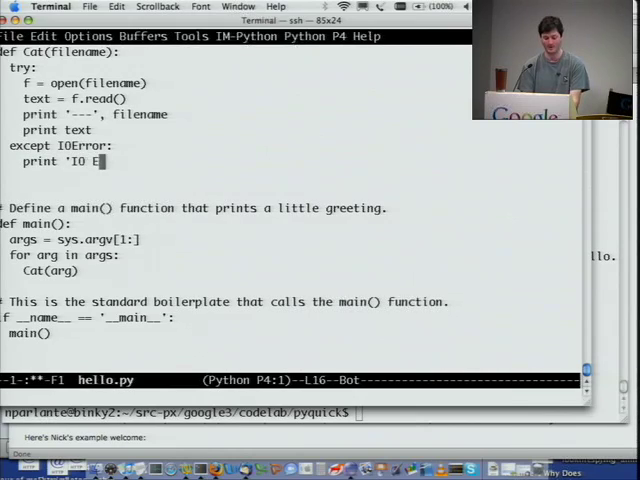
text(rror)
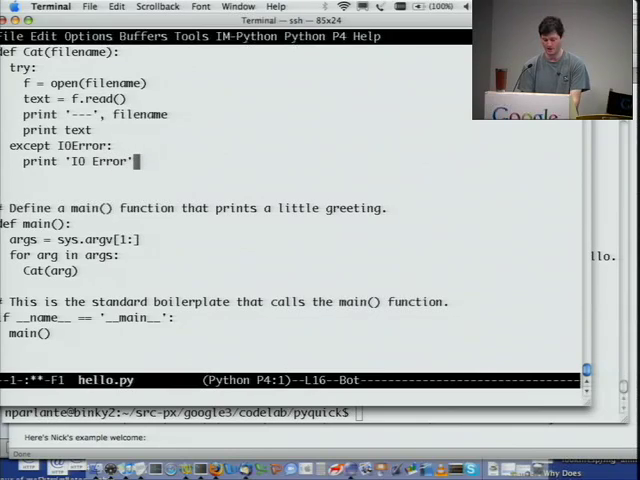
text(, filename)
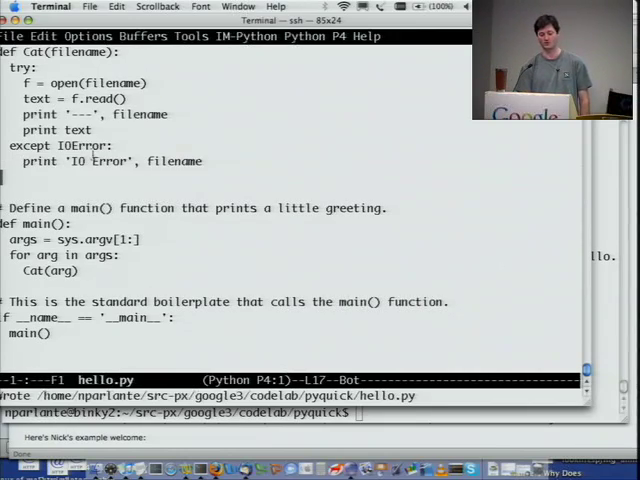
Save hello.py with the new IOError handling.
double_click(84, 146)
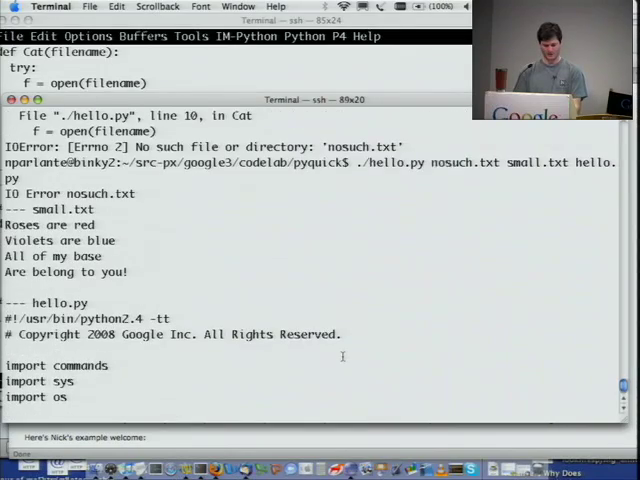
Rerun ./hello.py nosuch.txt small.txt hello.py, now getting 'IO Error nosuch.txt' before the other files.
double_click(100, 192)
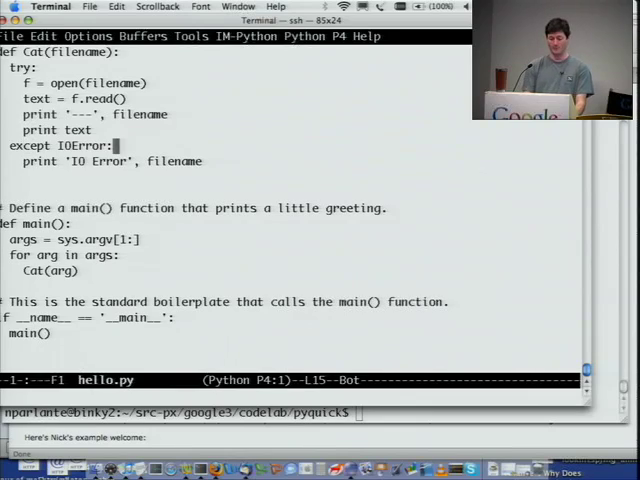
Add a new line in the except block and begin a note with 'Handle'.
key(Return)
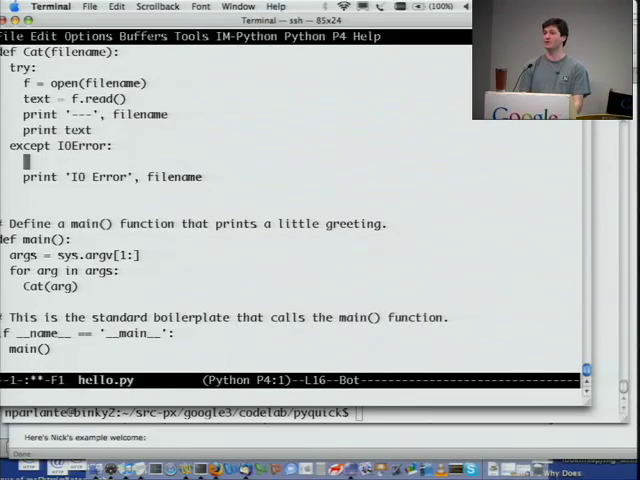
text(Handle)
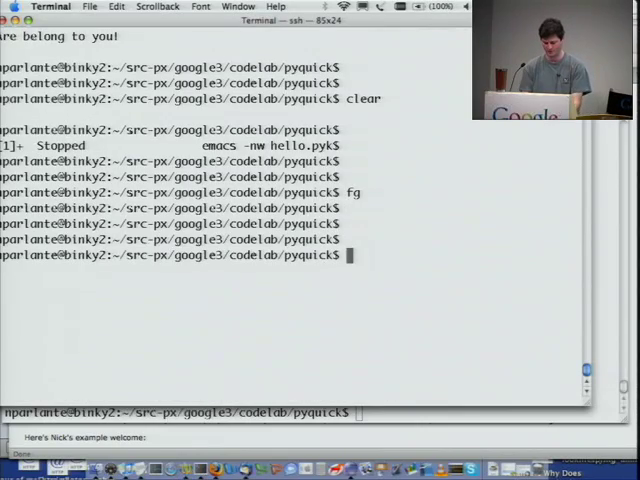
Change into the day2/babynames folder of the codelab.
text(cd day2)
text(cd babynames/)
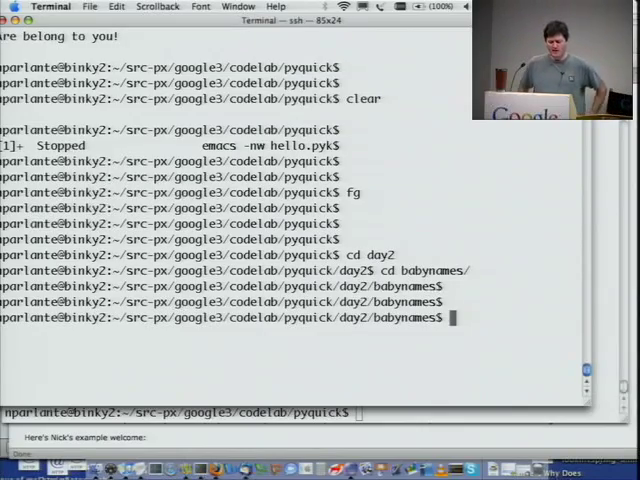
Change into the babynames solution subfolder.
text(e)
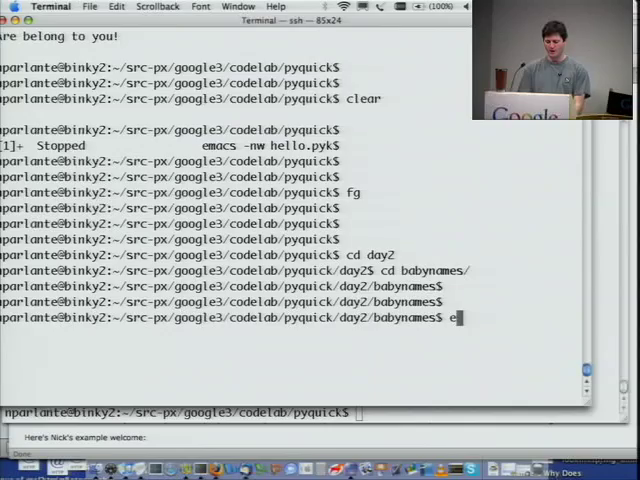
key(Backspace)
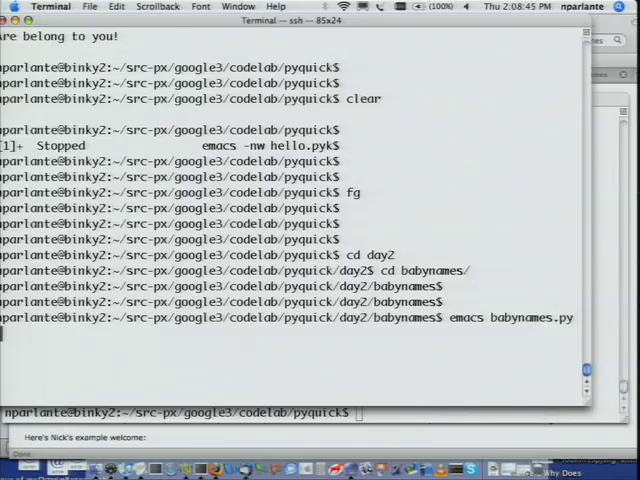
key(Return)
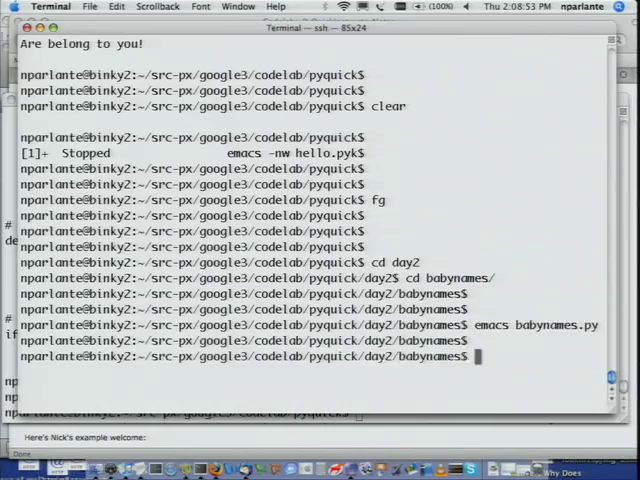
text(cd solution/)
text(emacs)
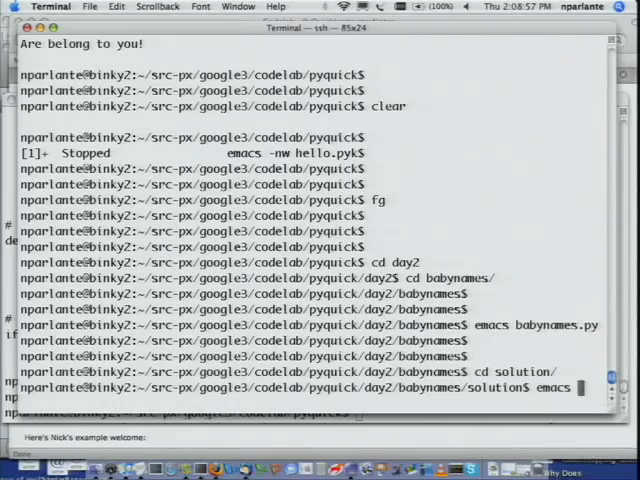
Edit the solution babynames.py in Emacs, adding print 'Hi There!!!' near ExtractNames.
key(Return)
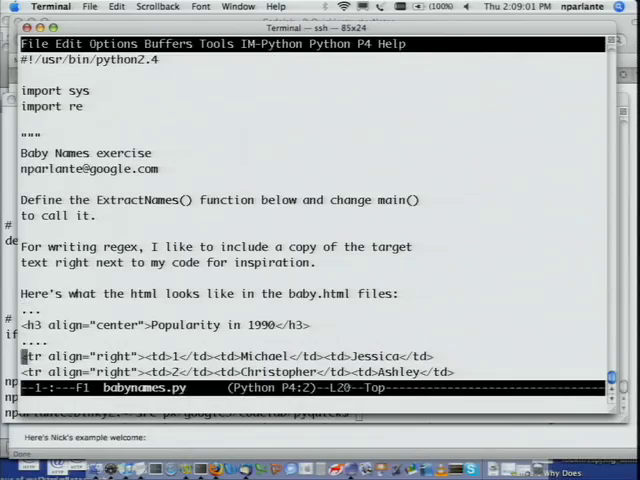
scroll(down, 3)
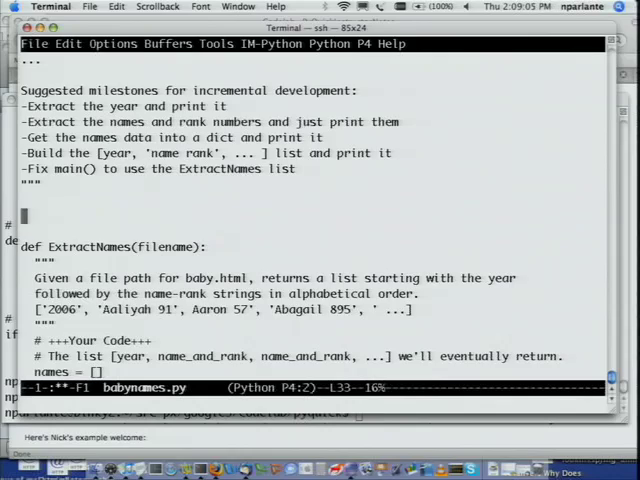
text(print ')
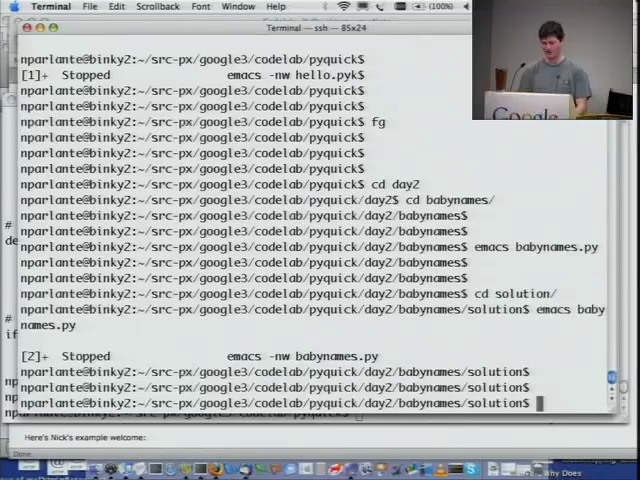
Start a Python interpreter and import babynames, which prints Hi There!!!
text(python)
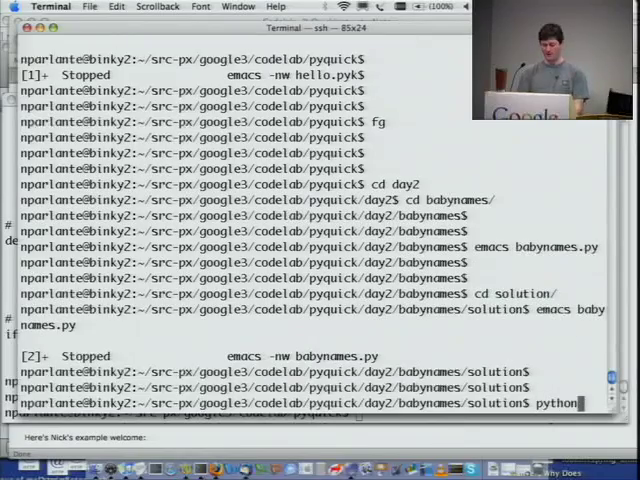
key(Return)
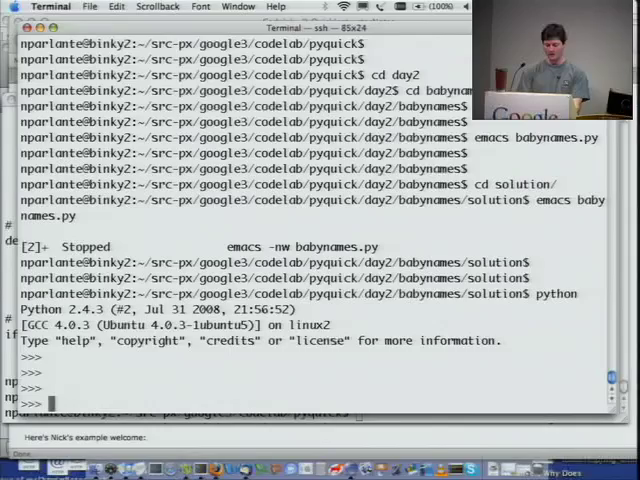
text(import babynames)
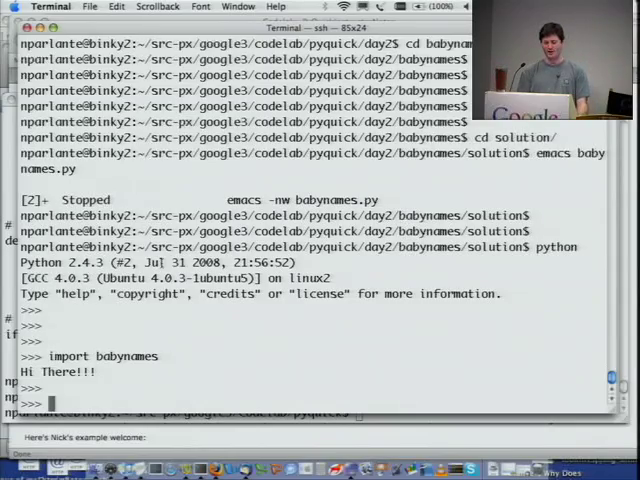
double_click(44, 386)
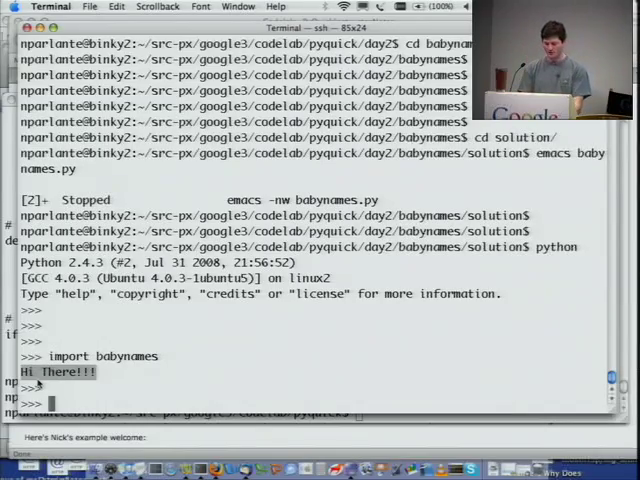
Run dir(babynames) showing ExtractNames, re and sys, then help(babynames.ExtractNames).
text(dir(babynames)
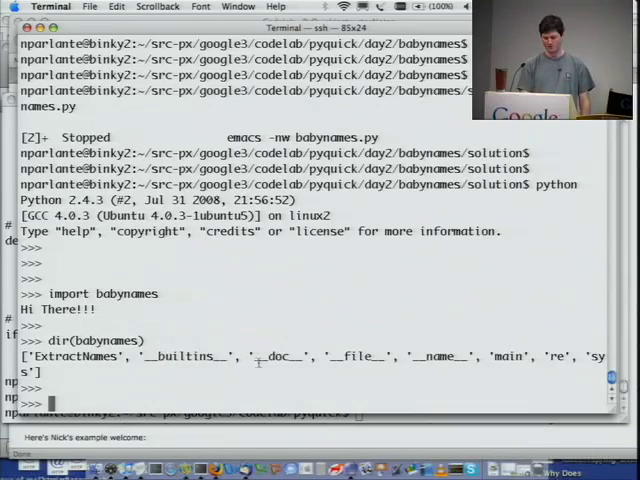
double_click(506, 356)
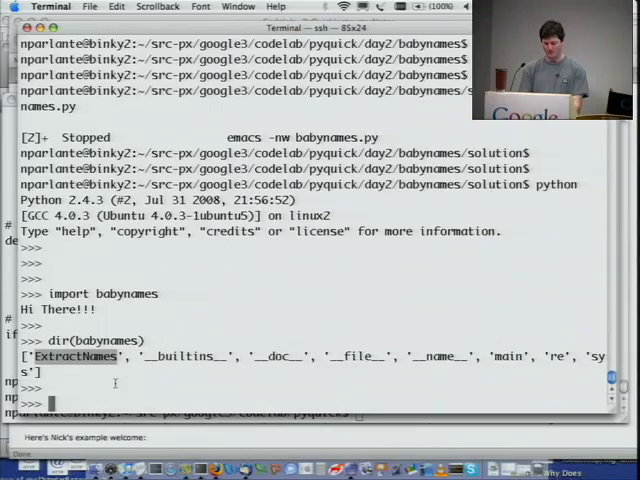
text(help(baby)
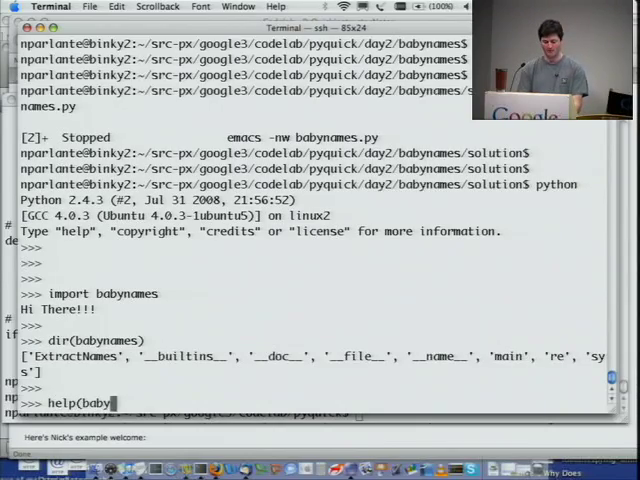
text(names.ExtractNames)
text(%1)
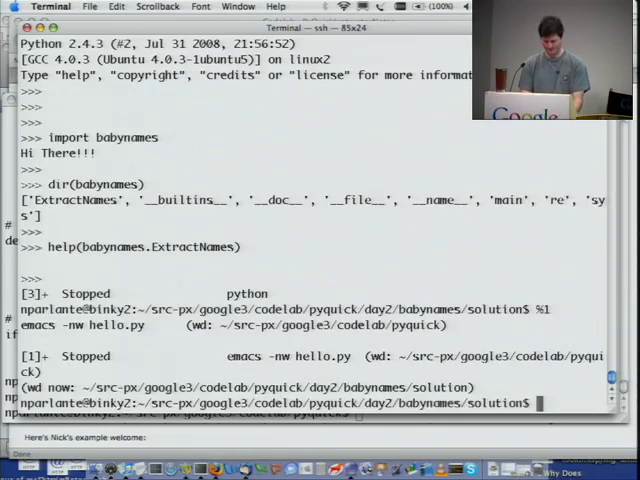
Page through babynames.py with more, then list the stopped jobs.
text(more babynames.py)
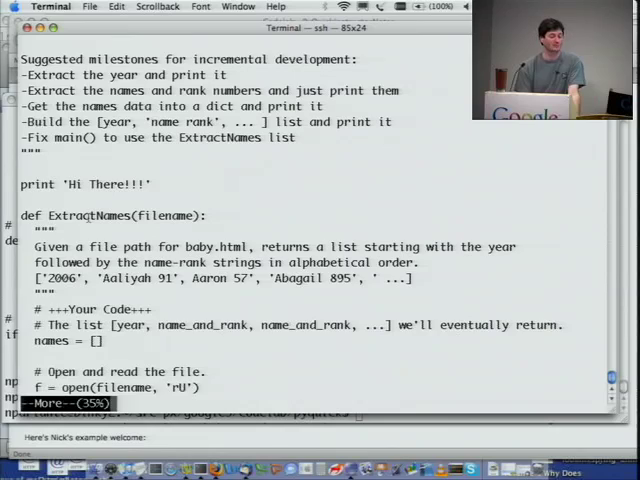
double_click(96, 216)
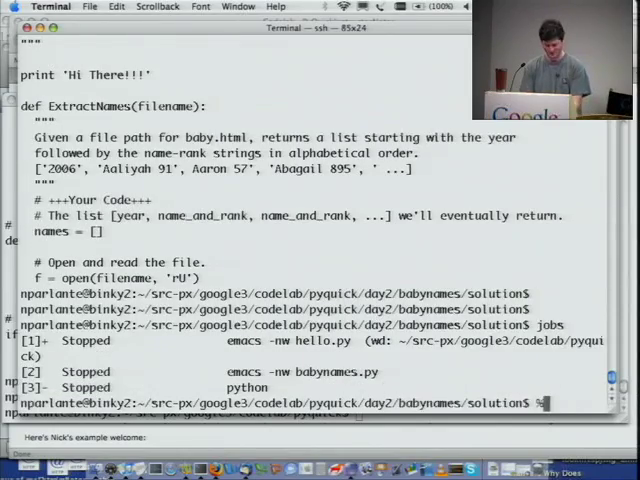
Resume job %3 (Python), view help for babynames.ExtractNames, and run it on '../baby1990.html'.
text(%3)
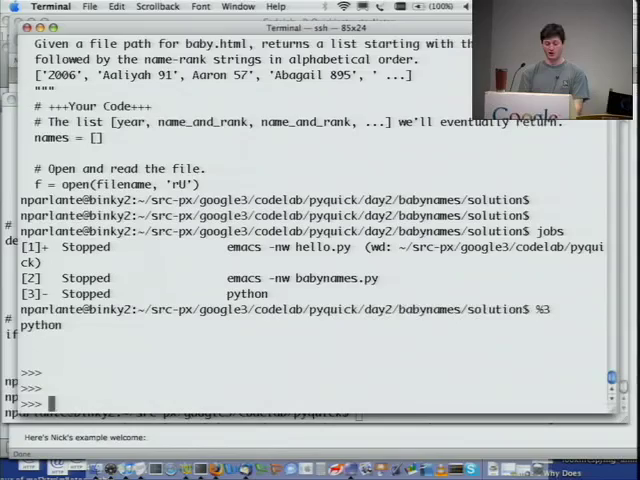
text(babynames.)
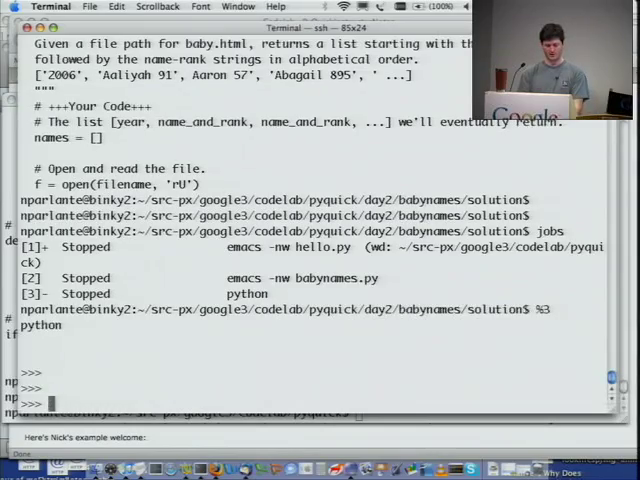
text(help(babynames.ExtractNames))
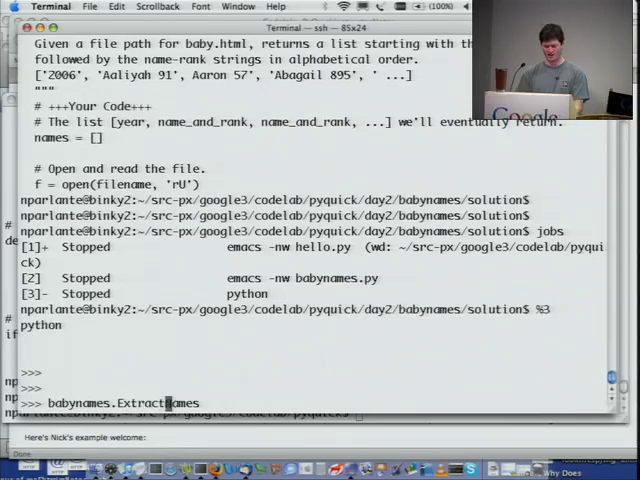
text(()
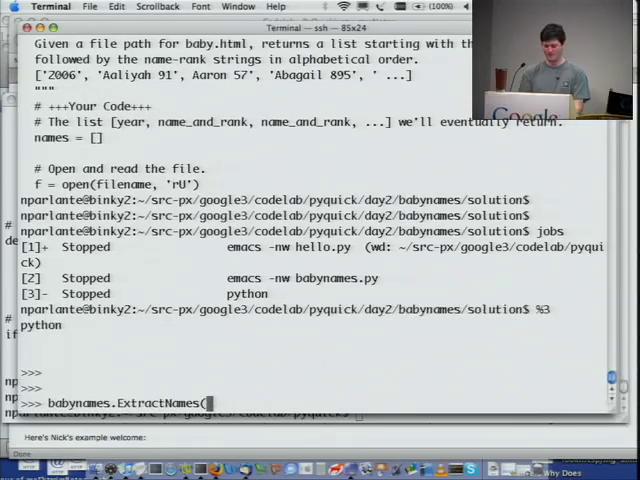
text('../bab)
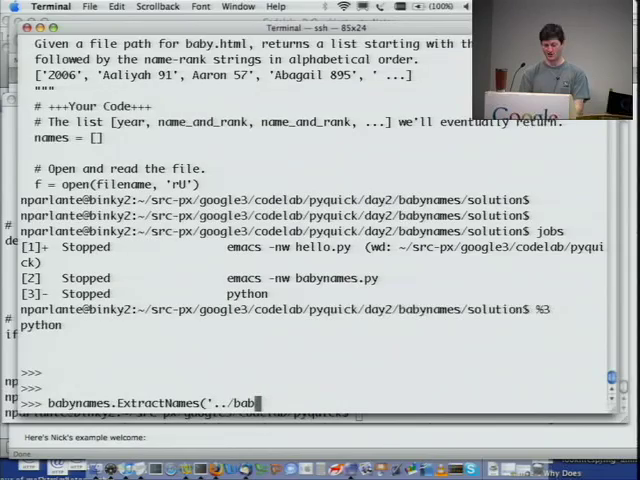
text(y1990.tml)
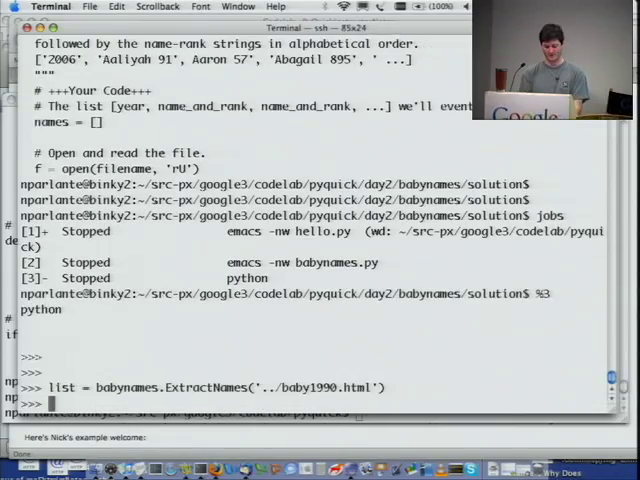
key(Return)
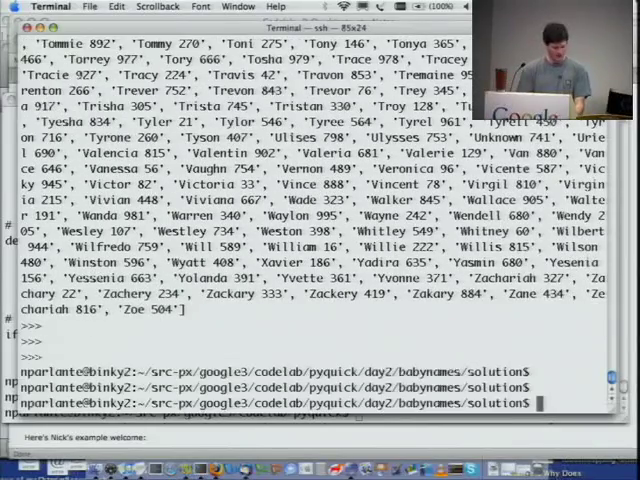
Start a Python interpreter and import the urllib module.
text(p)
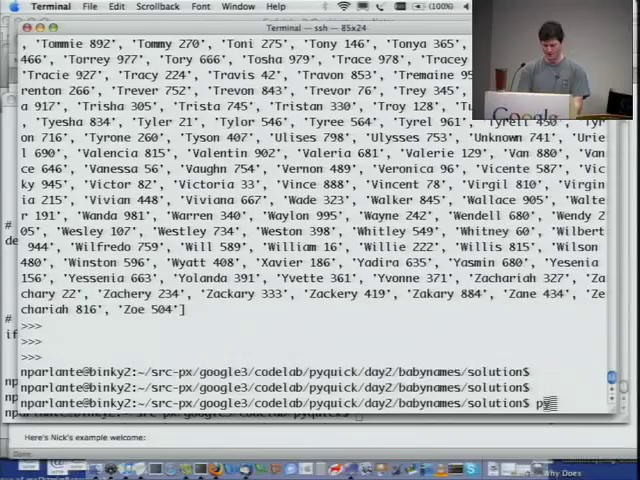
text(ython)
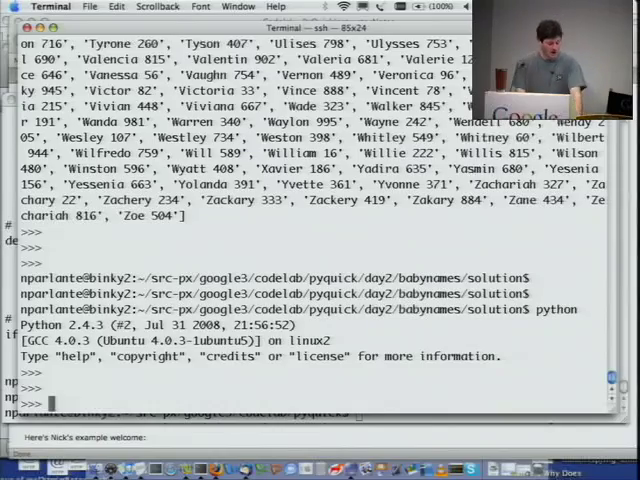
text(imp)
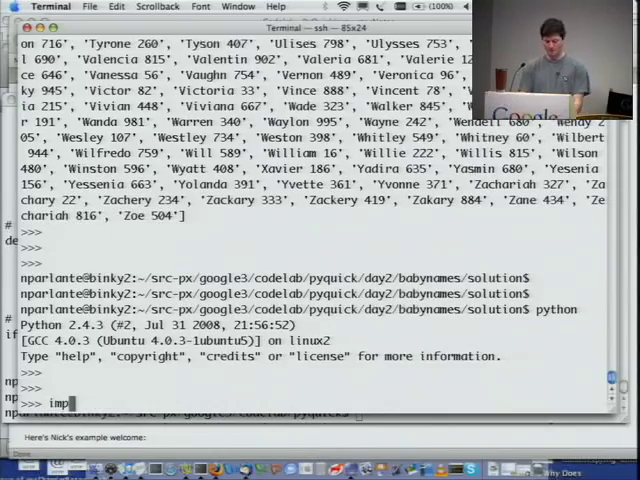
text(ort urll)
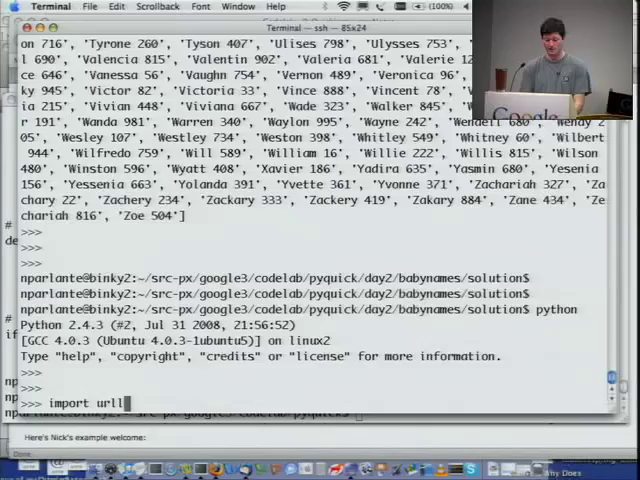
key(Return)
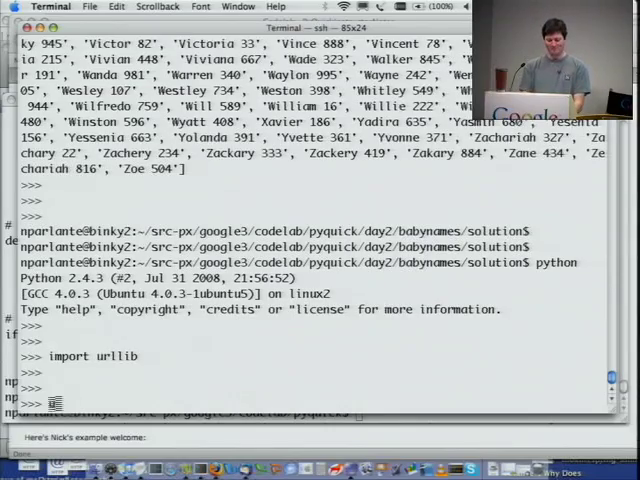
text(uf = url)
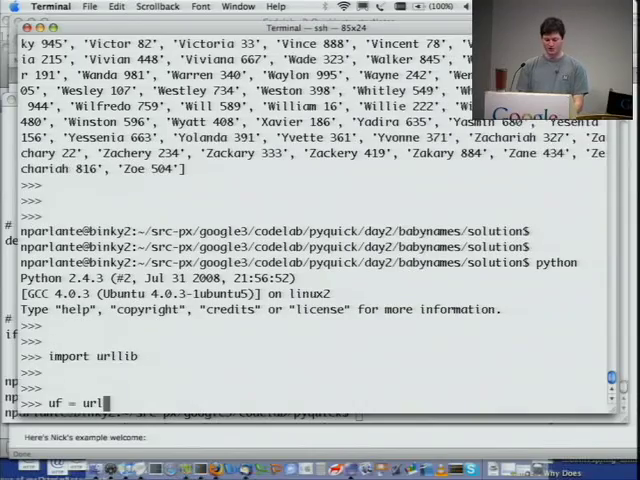
text(lib.url)
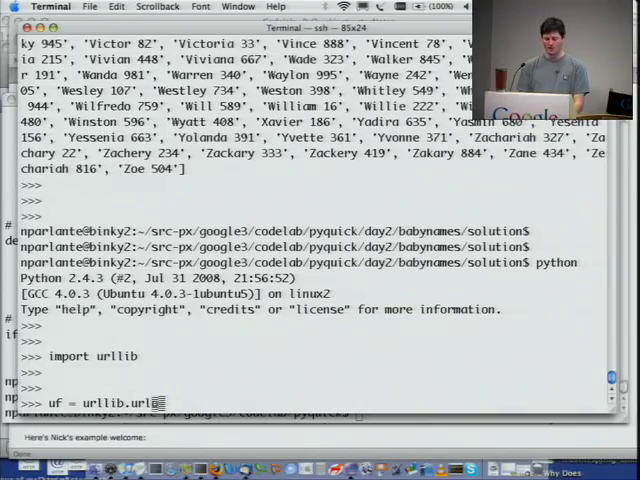
text(open('ttp://google.com)
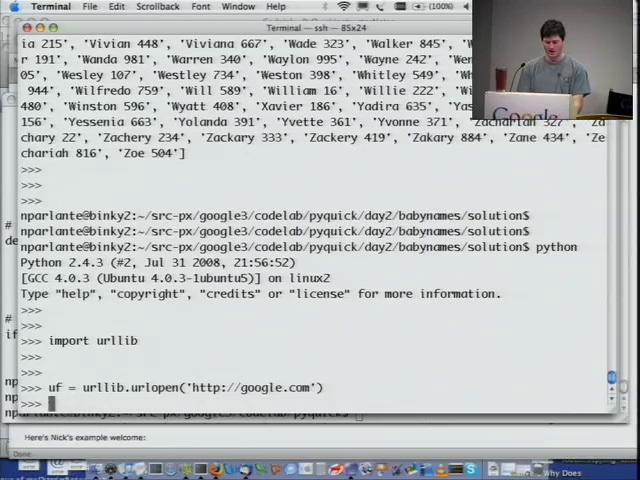
text(uf.rea)
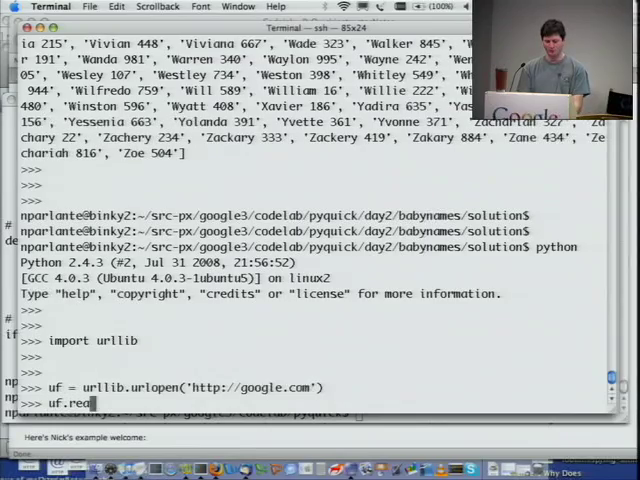
text(d())
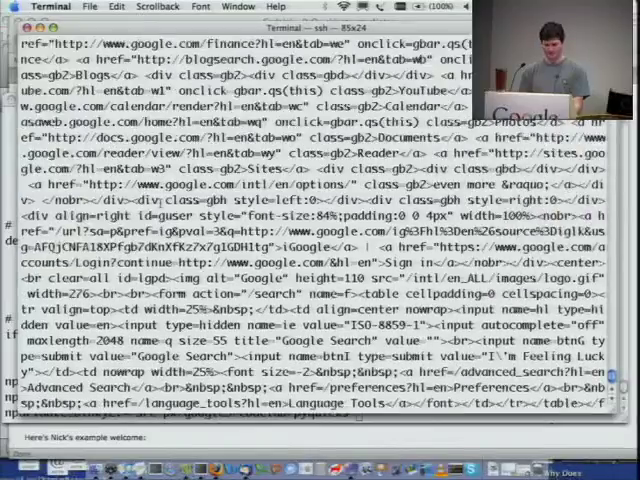
Scroll the printed HTML and select the logo path /intl/en_ALL/images/logo.gif.
scroll(down, 3)
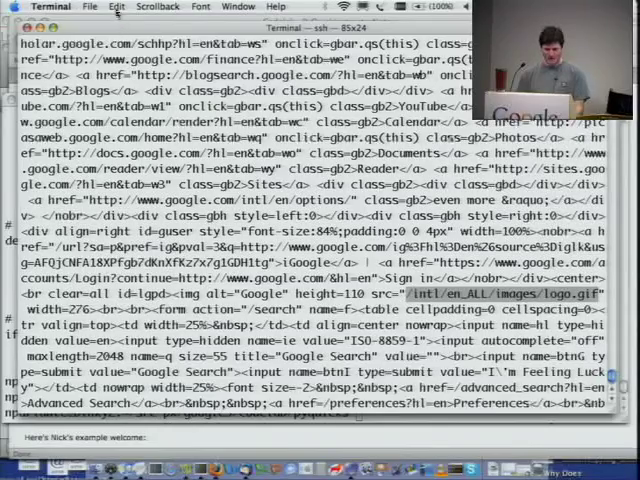
click(116, 8)
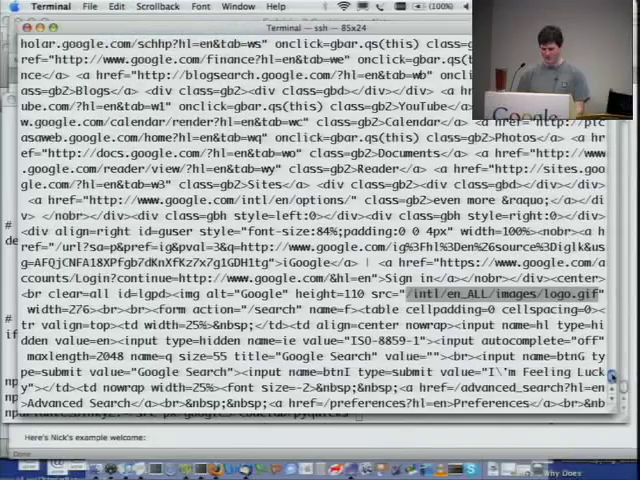
scroll(down, 3)
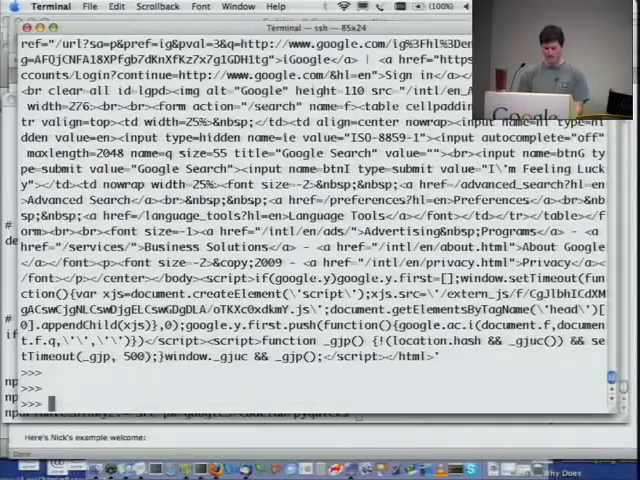
text(url)
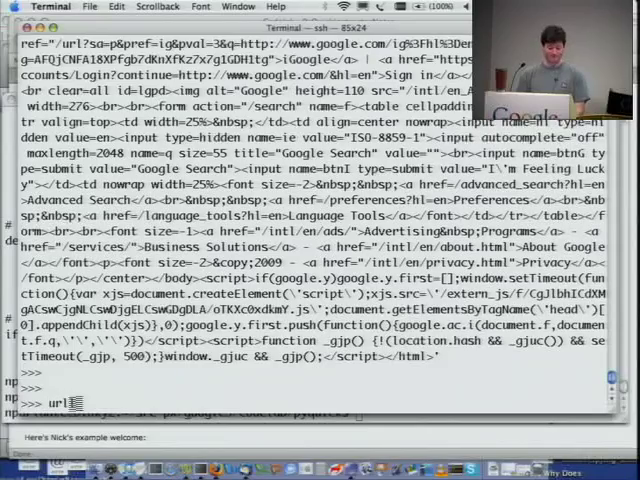
text(lib.)
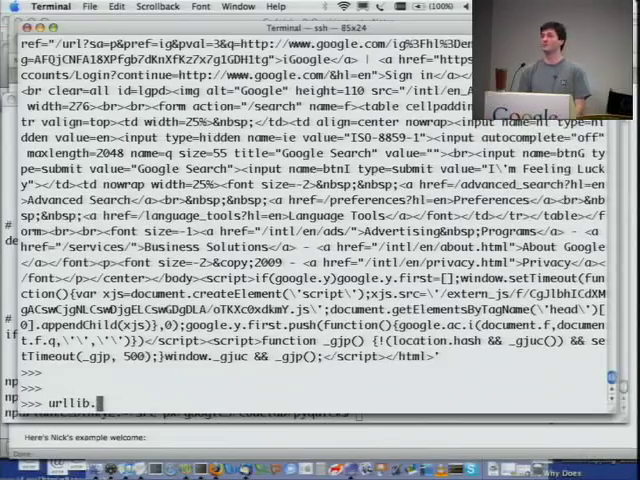
text(url)
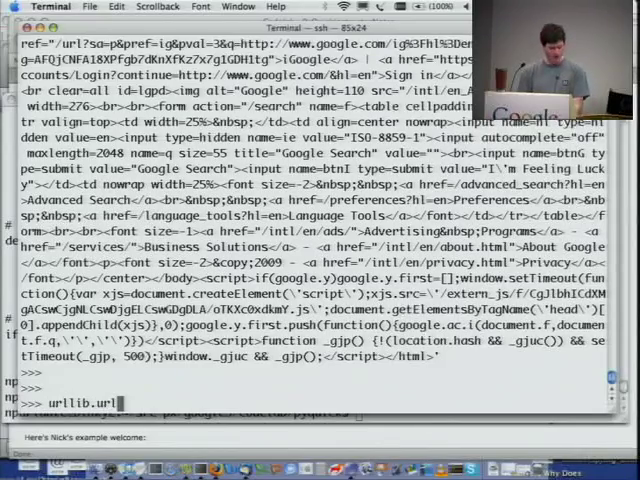
text(retrieve('h)
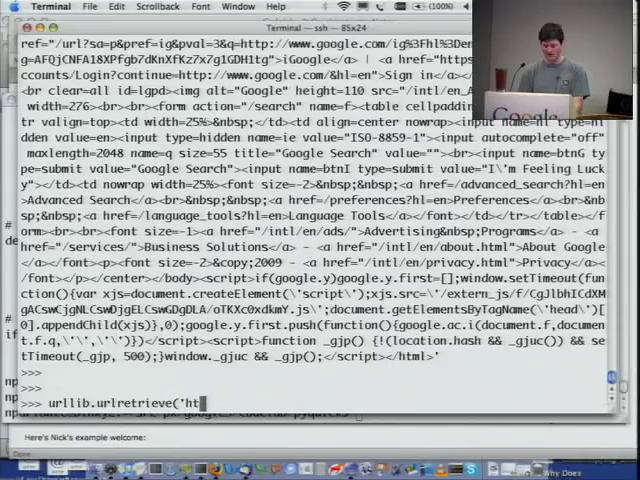
text(tp://)
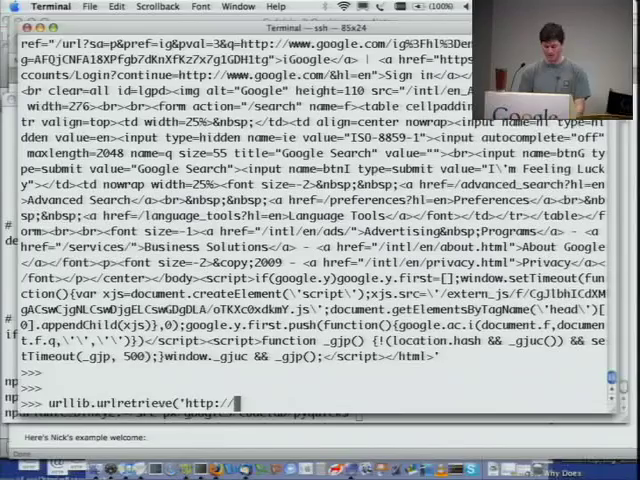
text(google.com)
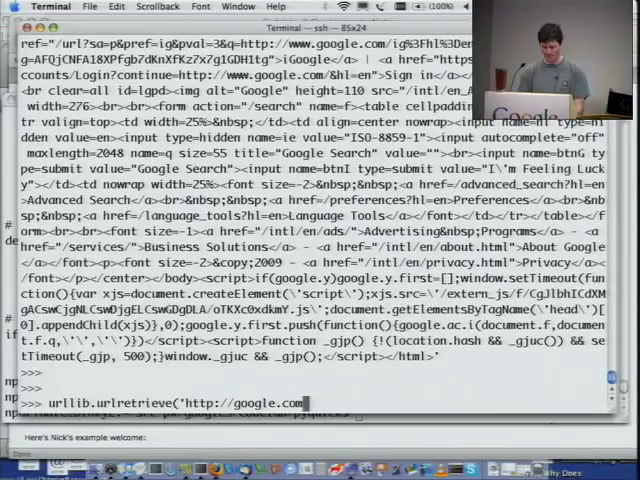
text(/intl/en_ALL/images/logo.gif',)
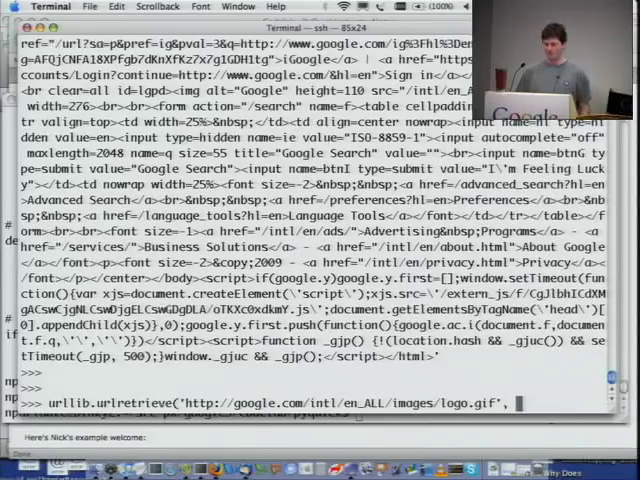
text('blah)
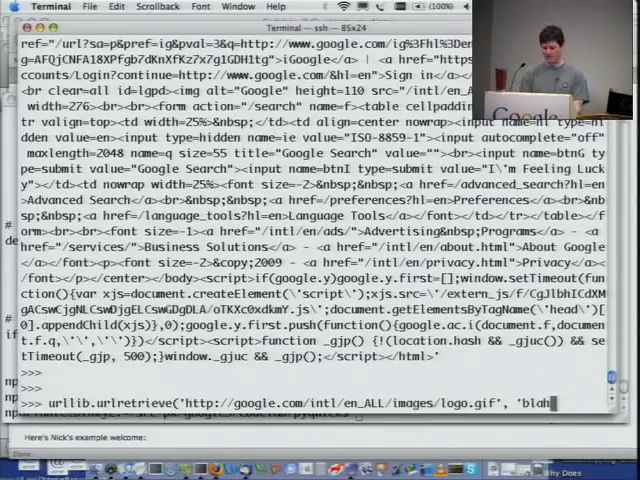
text(.gif'))
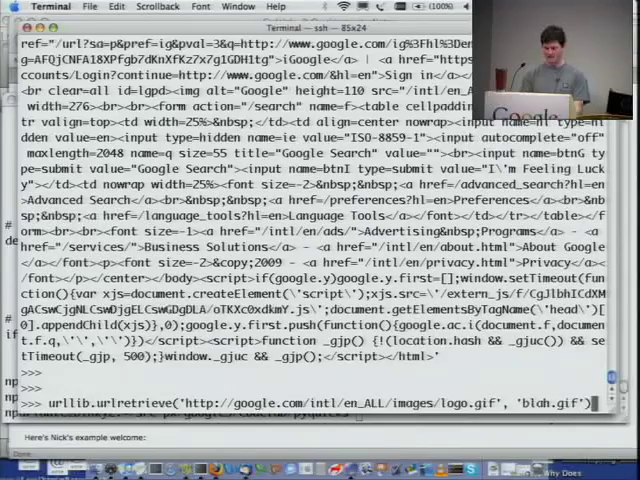
Run the urlretrieve call saving blah.gif, then suspend the Python interpreter.
key(Return)
text(ls)
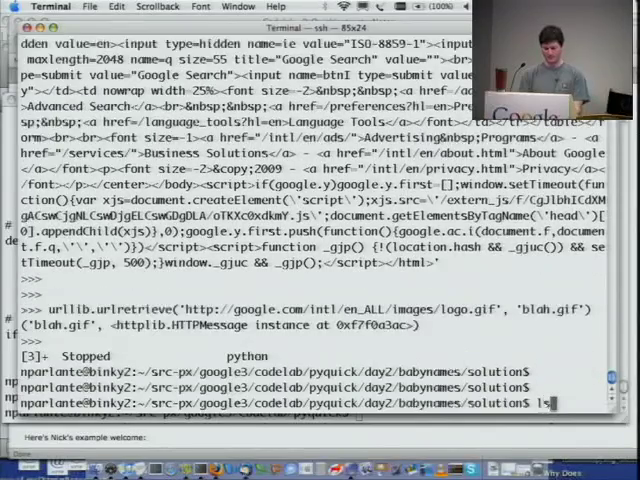
key(Return)
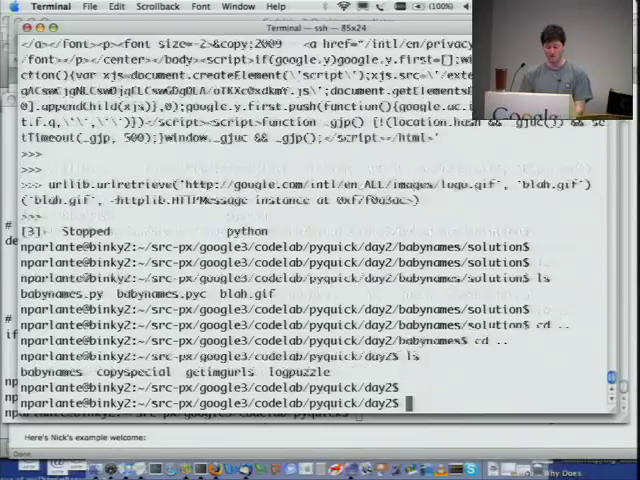
text(cd logpuzzle/)
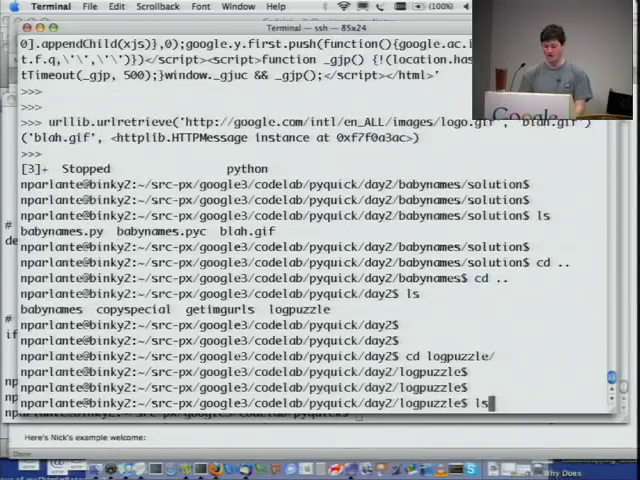
key(Return)
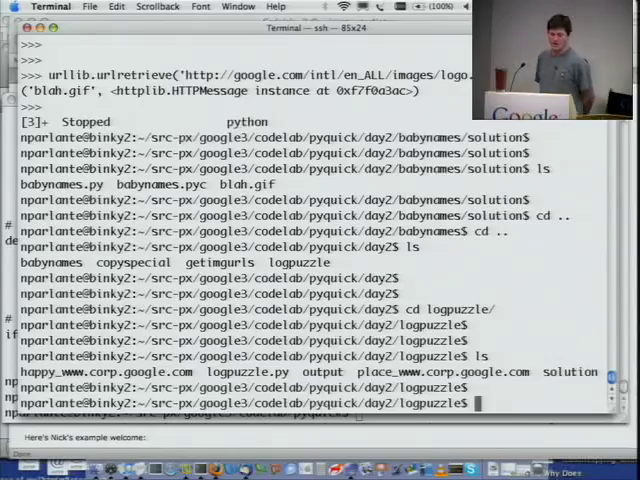
text(ls)
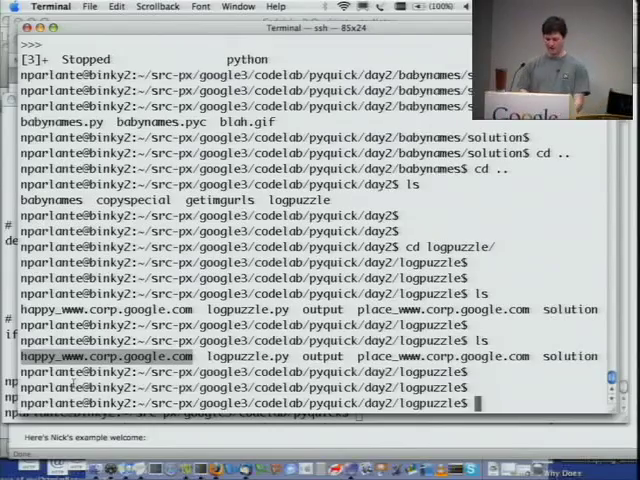
text(m)
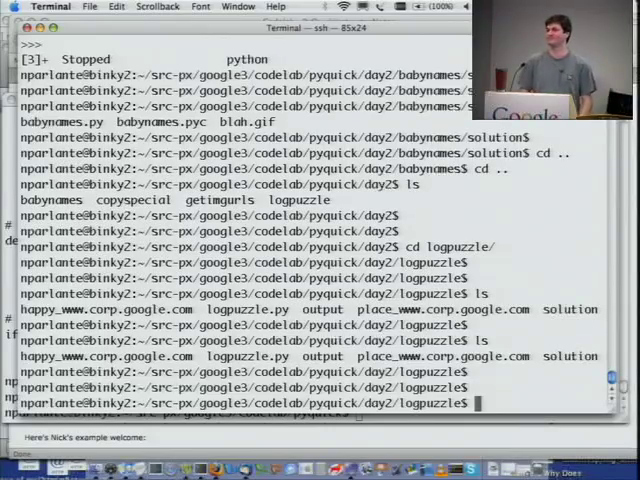
text(mo)
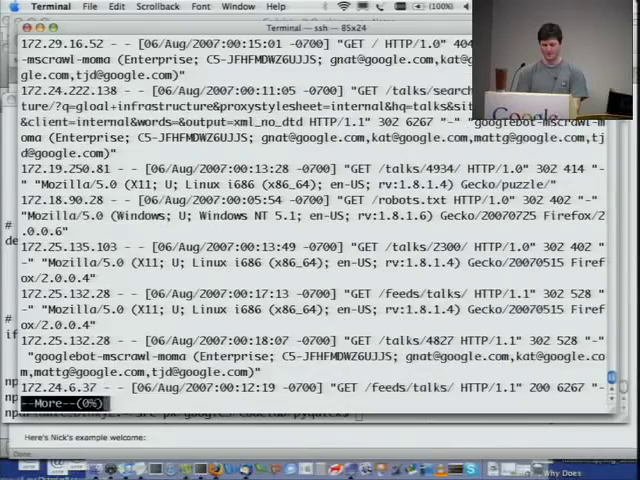
Scroll through the happy log's access entries back toward the shell prompt.
scroll(down, 3)
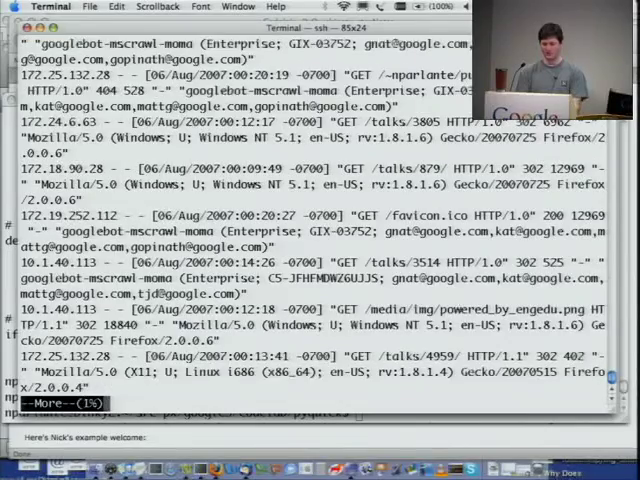
scroll(down, 3)
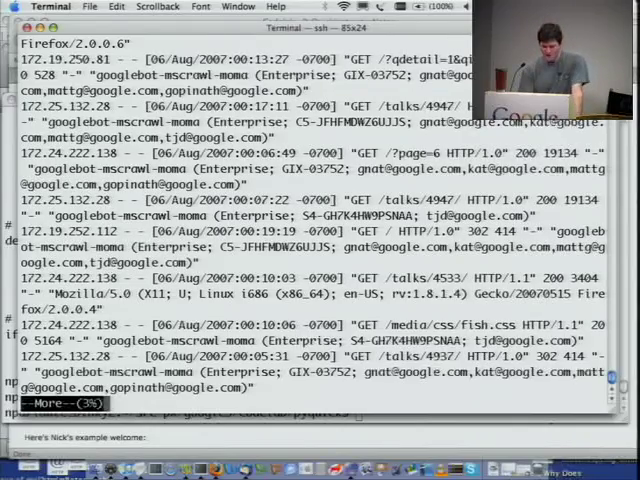
scroll(down, 3)
text(cd)
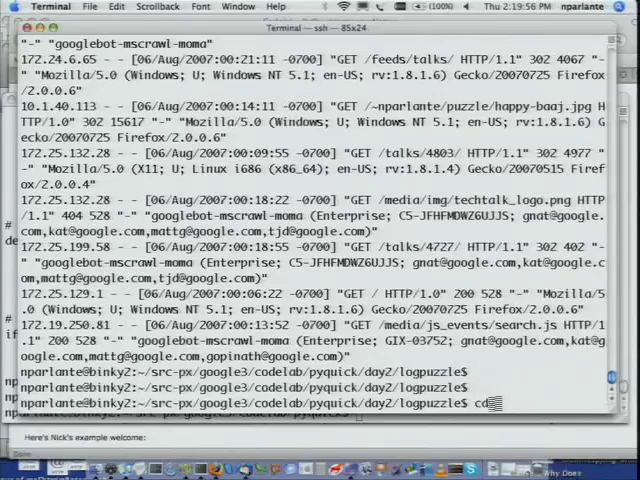
key(Return)
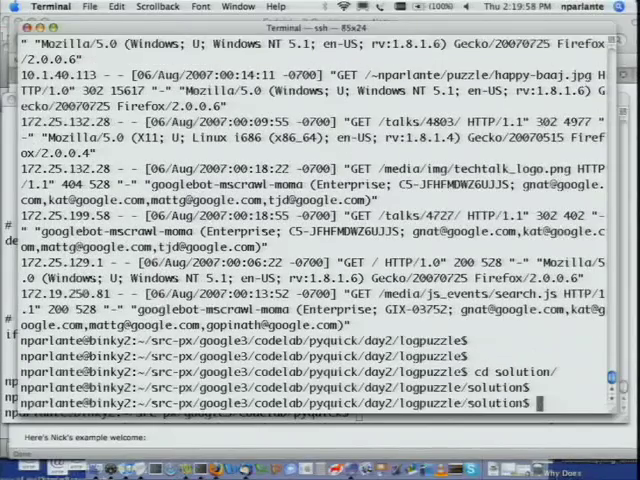
text(./logpuzzle.py)
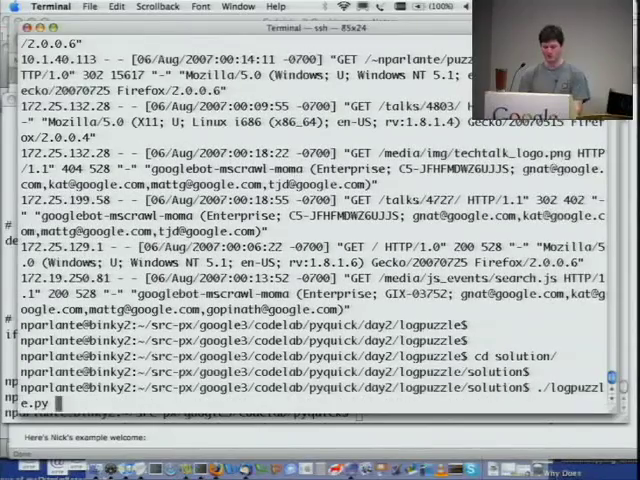
text(../ha)
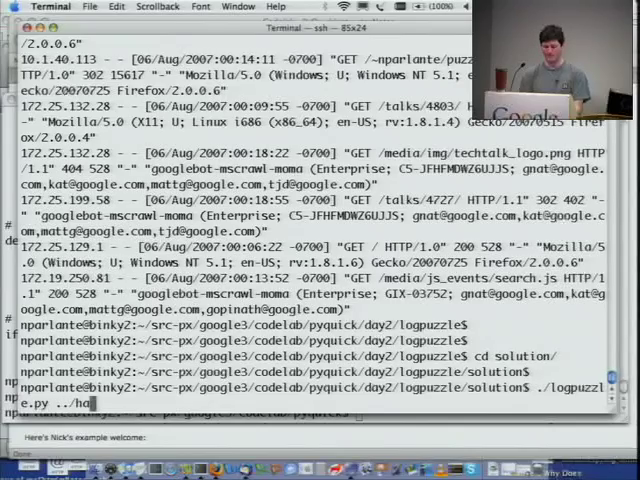
key(Return)
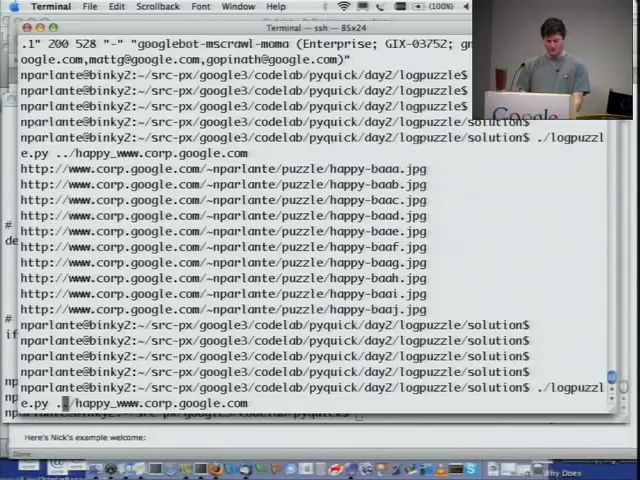
Run logpuzzle.py with --todir output to download all ten image slices into output.
text(--todir)
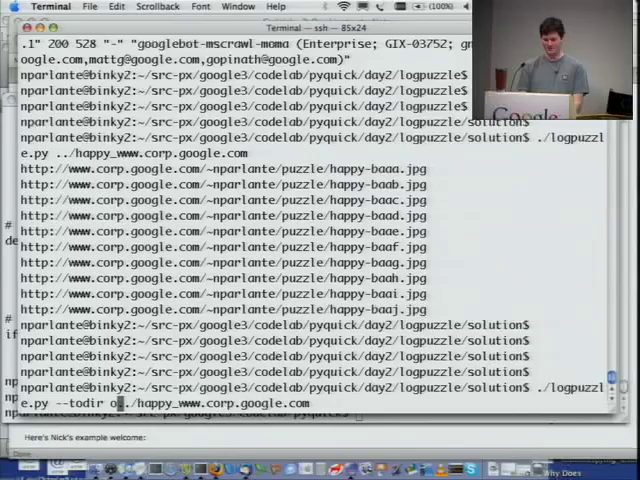
text(output)
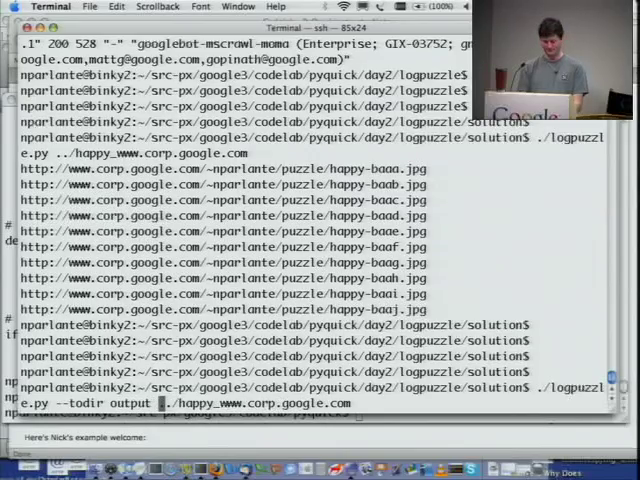
key(Return)
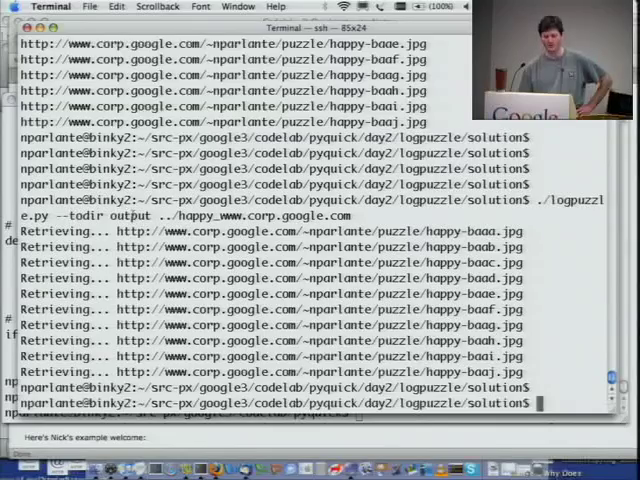
Move into the output directory and print index.html, showing img tags for img0 through img9.
double_click(128, 216)
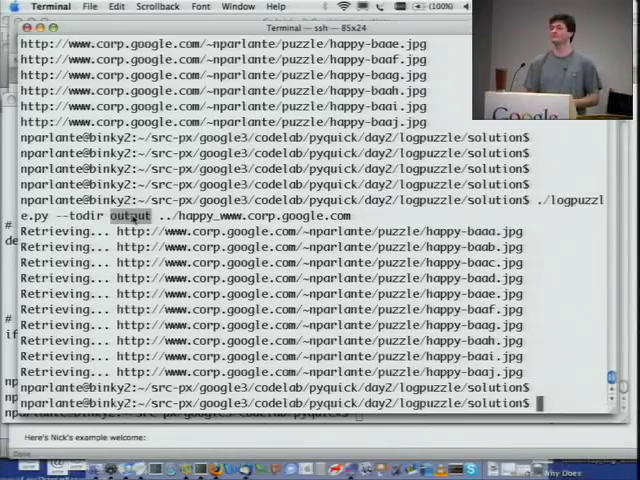
text(cd output/)
text(ls)
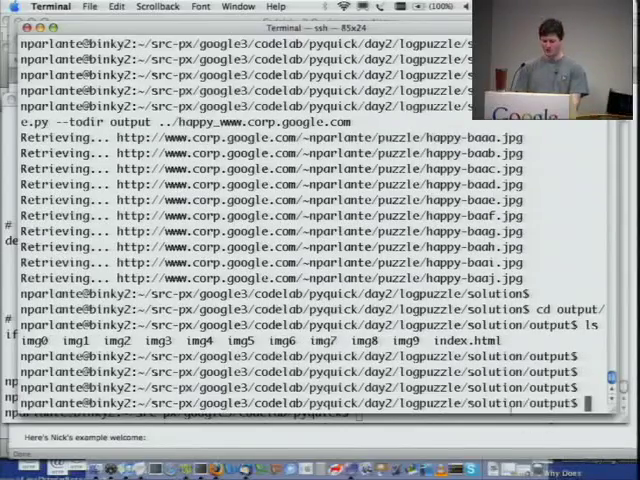
double_click(490, 342)
text(more)
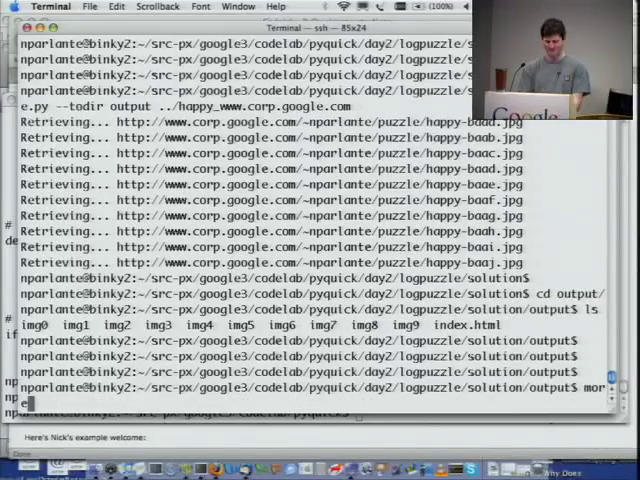
key(Return)
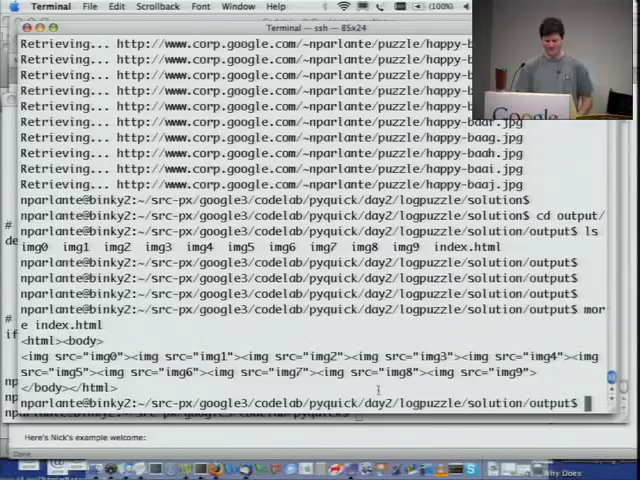